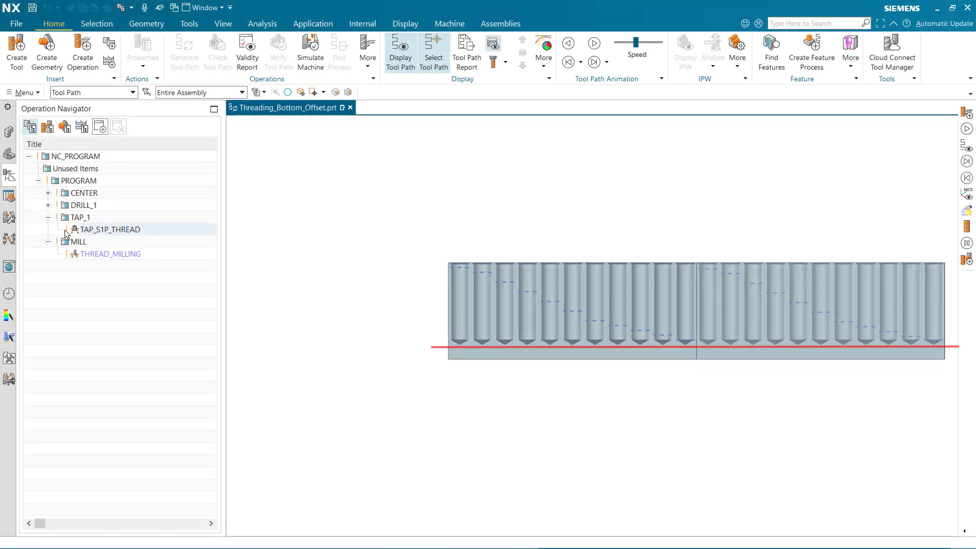
Step: Open the TAP_S1P_THREAD tapping operation from the Operation Navigator for editing
double_click(110, 230)
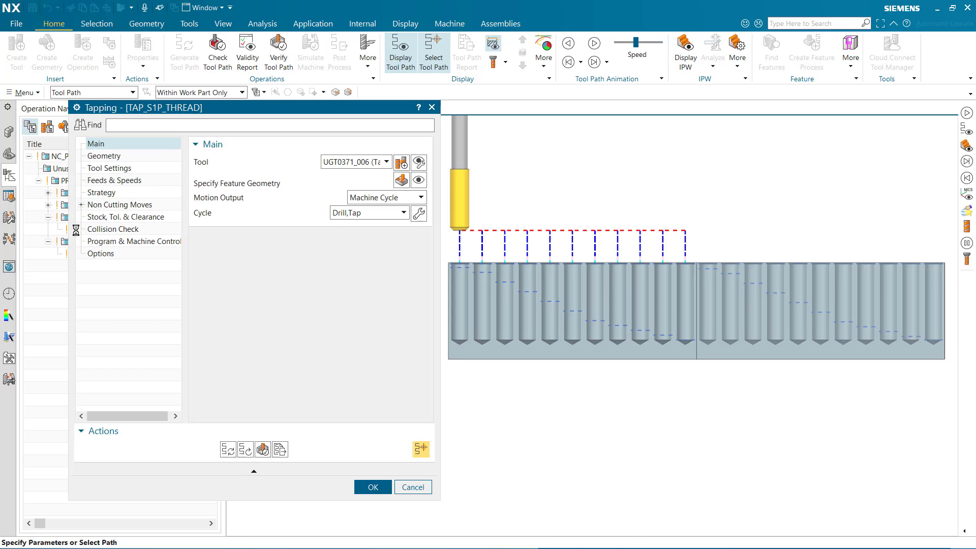
click(401, 181)
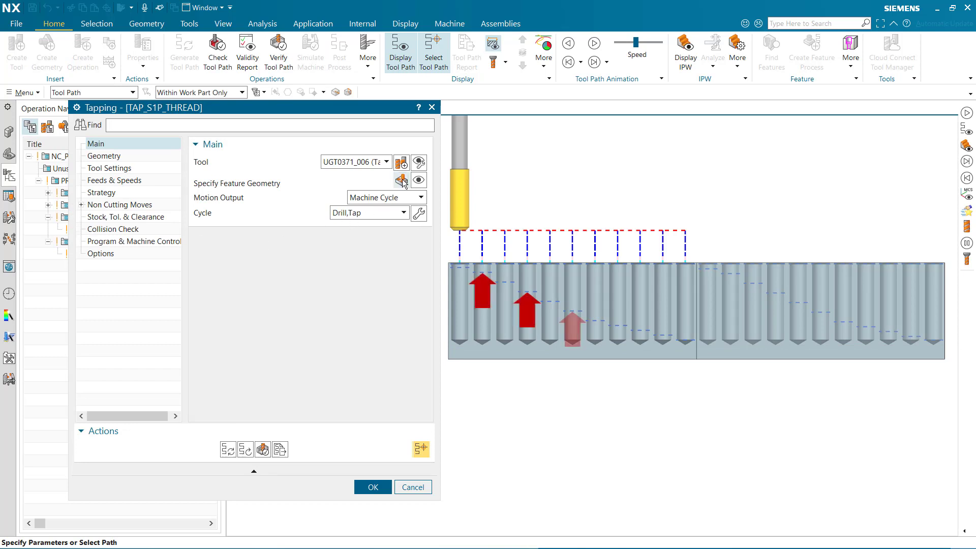
Step: Open the tapping feature geometry and toggle Use Predefined Thread Length on, then off
click(401, 180)
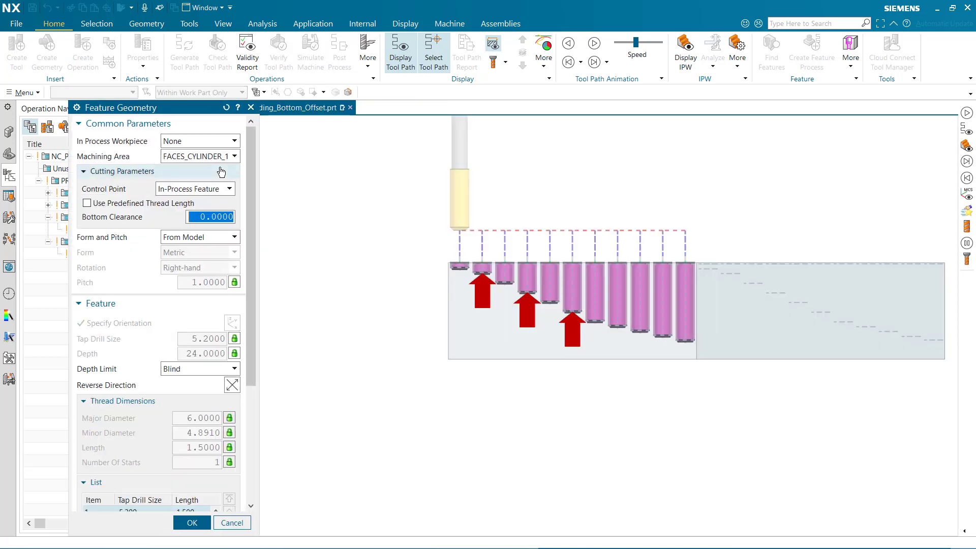
click(87, 204)
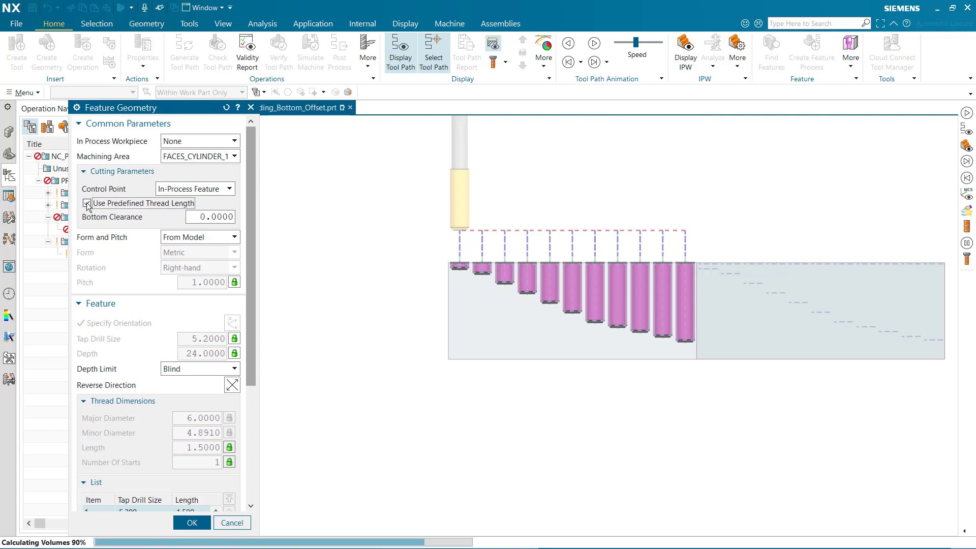
click(86, 204)
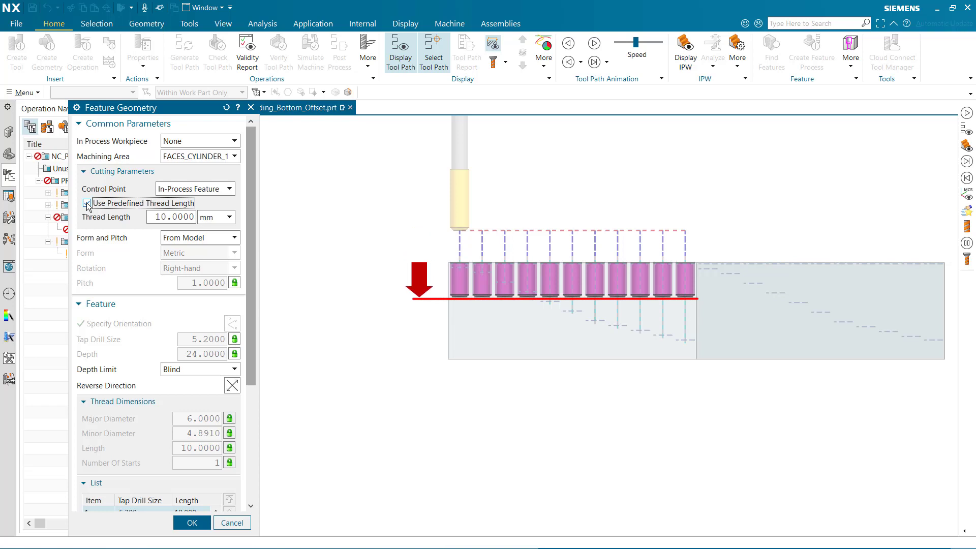
click(86, 203)
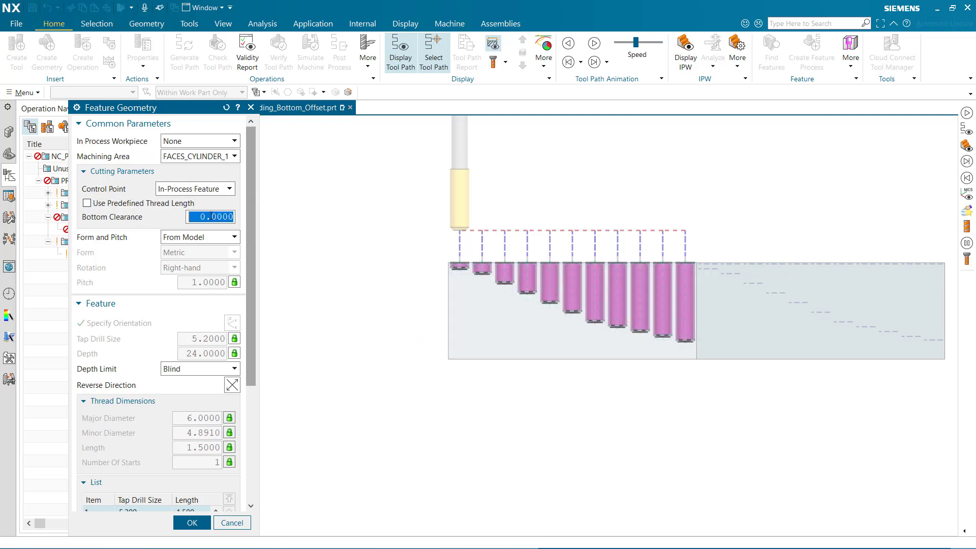
Step: Enter 1.5 as the tapping holes' bottom clearance and confirm it
text(6)
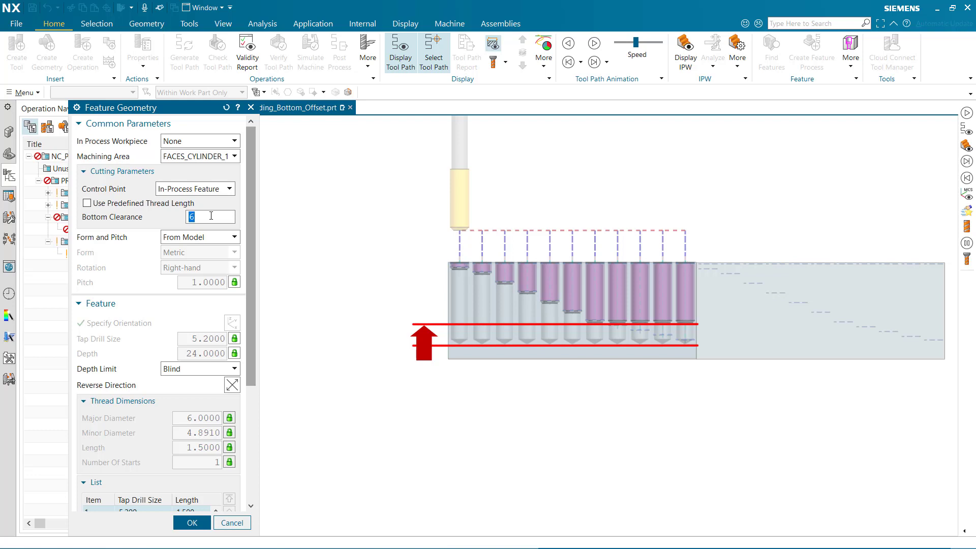
text(15)
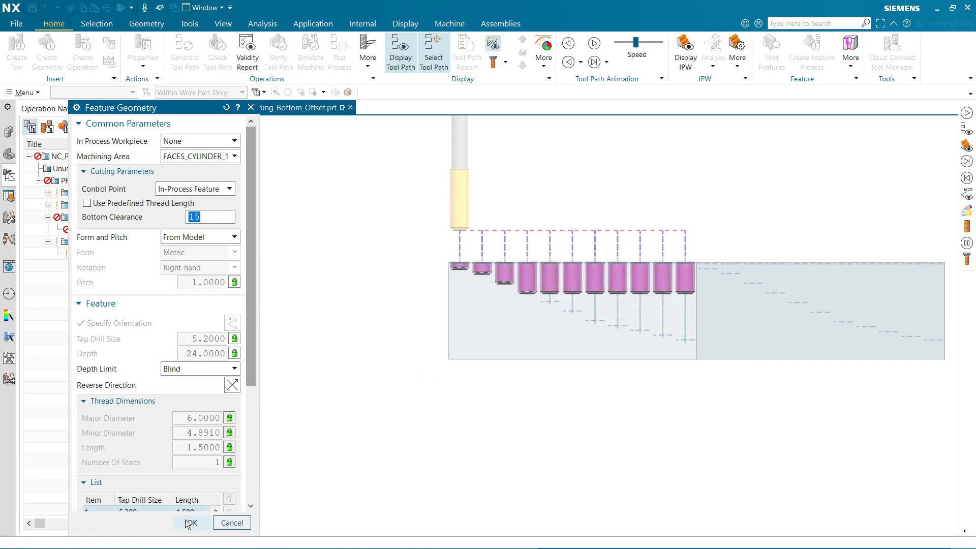
click(191, 522)
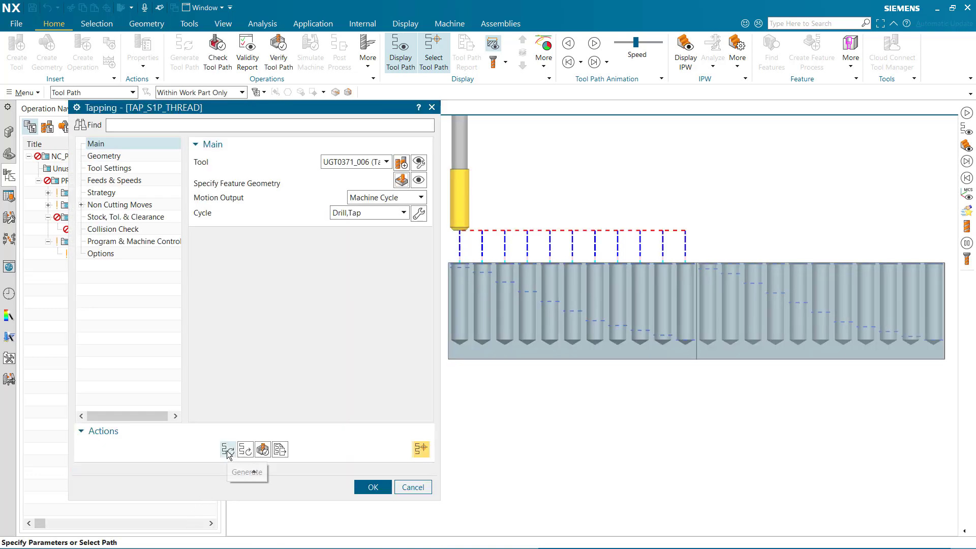
Step: Regenerate and animate the TAP_S1P_THREAD tool path, then accept the operation
click(228, 449)
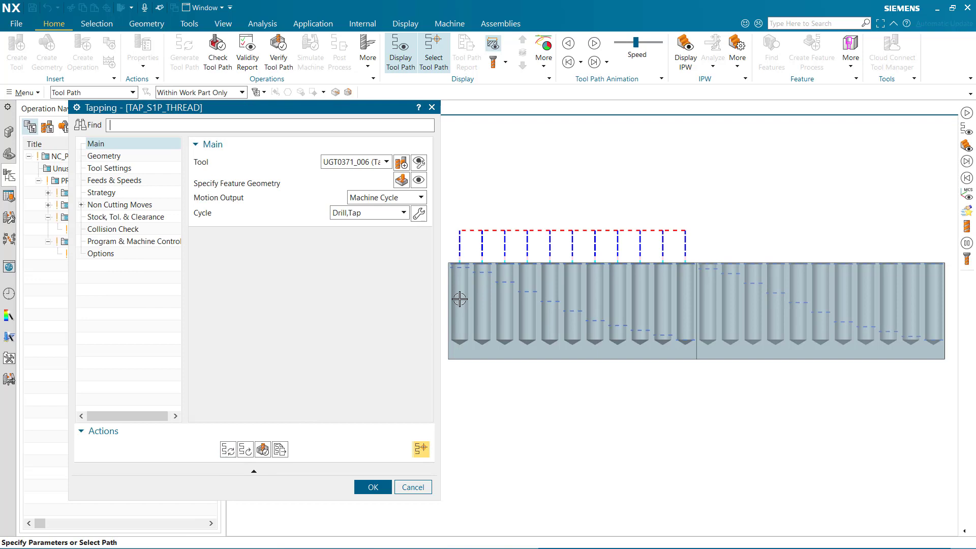
mouse_move(594, 43)
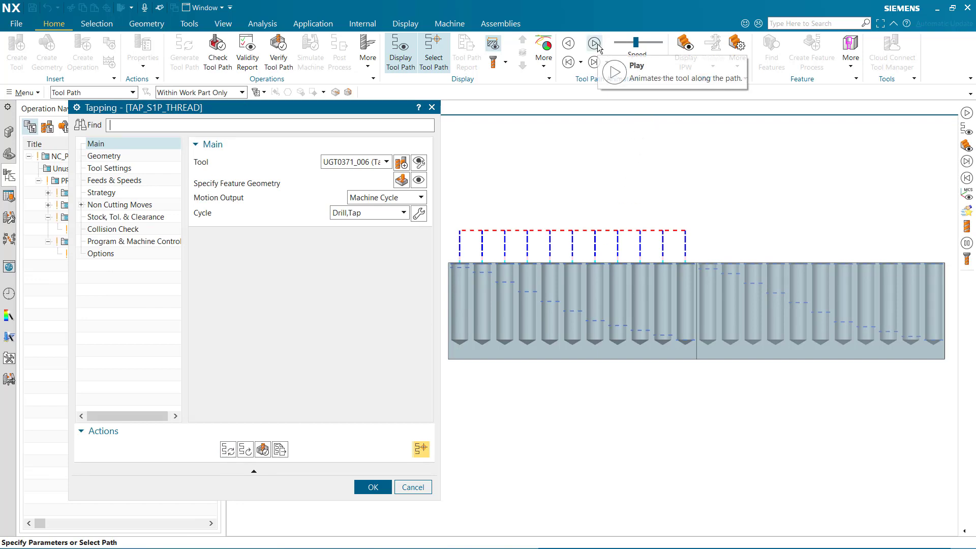
click(594, 43)
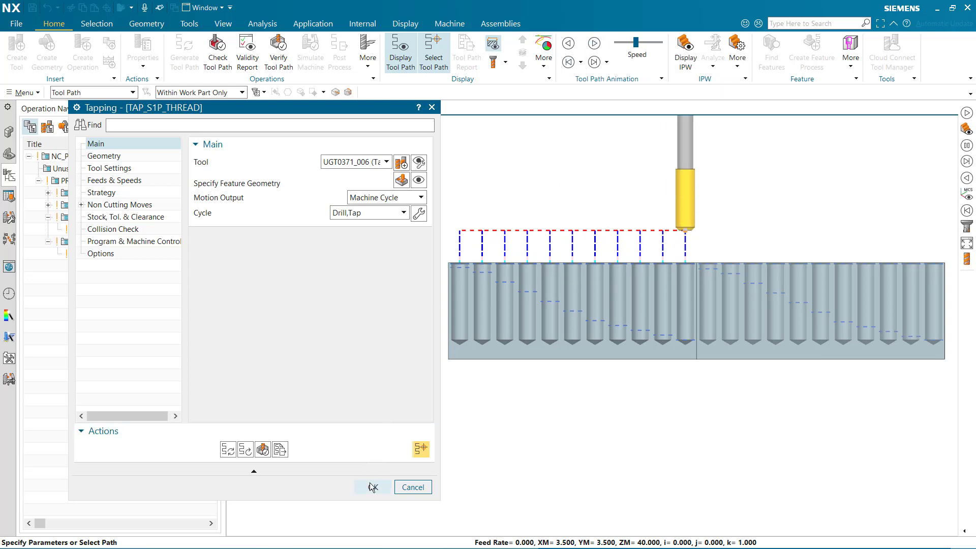
click(373, 487)
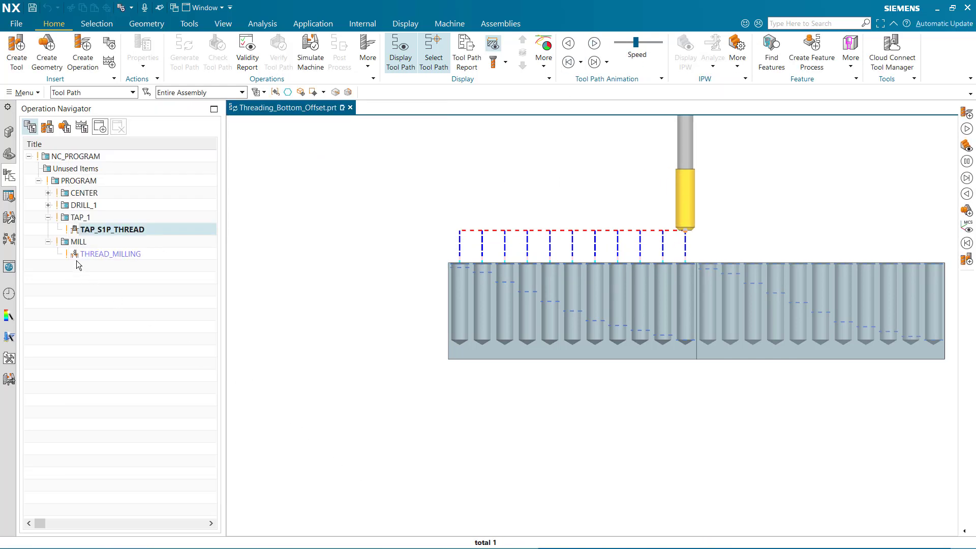
Step: Open THREAD_MILLING, edit its feature geometry bottom clearance, and confirm
double_click(109, 254)
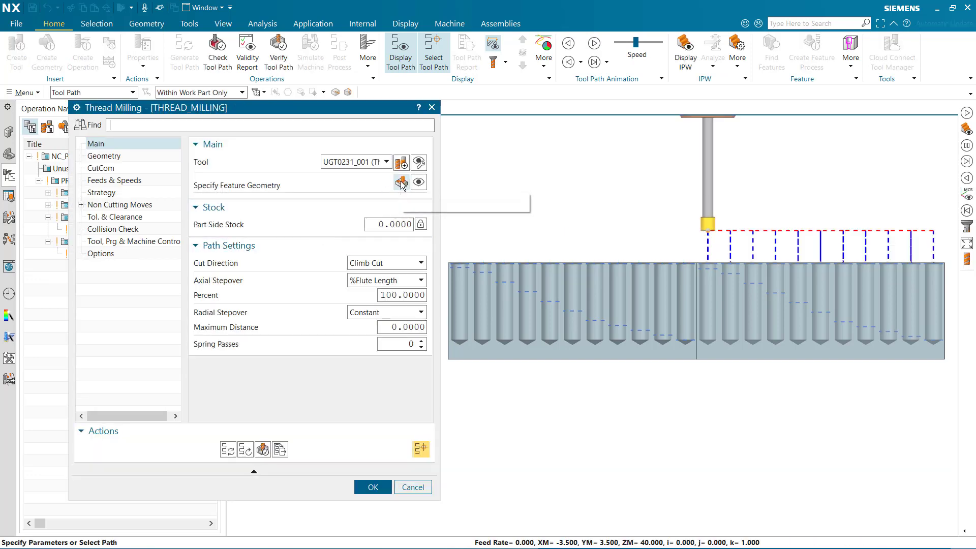
click(401, 182)
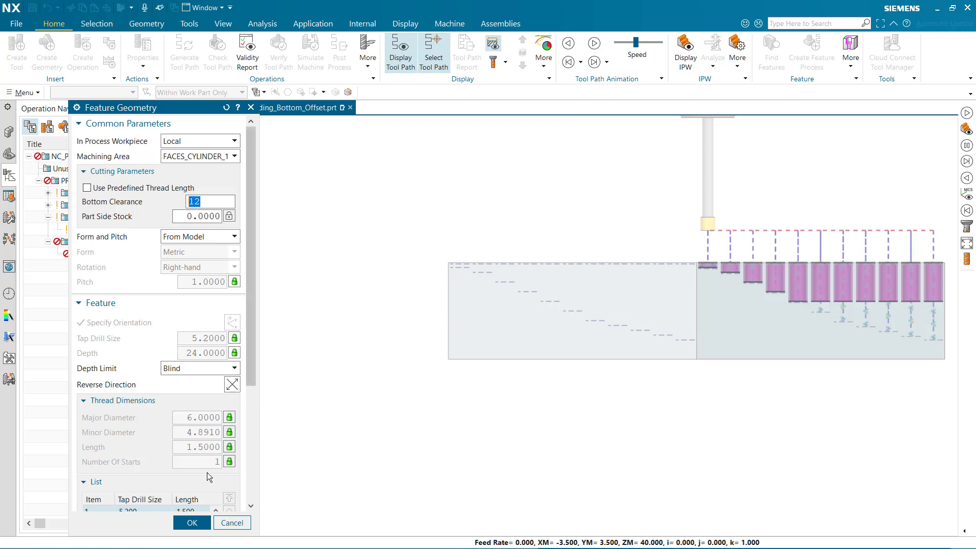
click(192, 522)
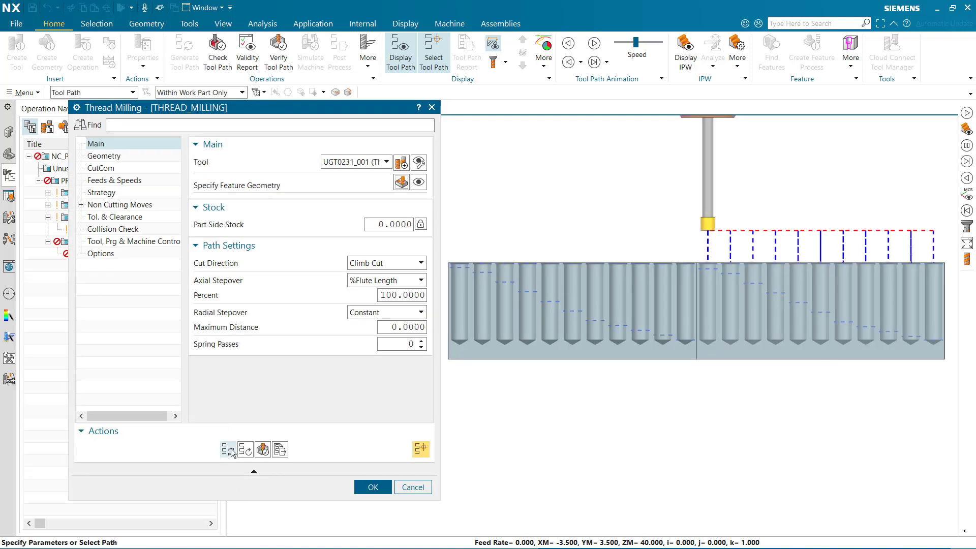
Step: Regenerate the THREAD_MILLING tool path and reopen its operation dialog
click(372, 487)
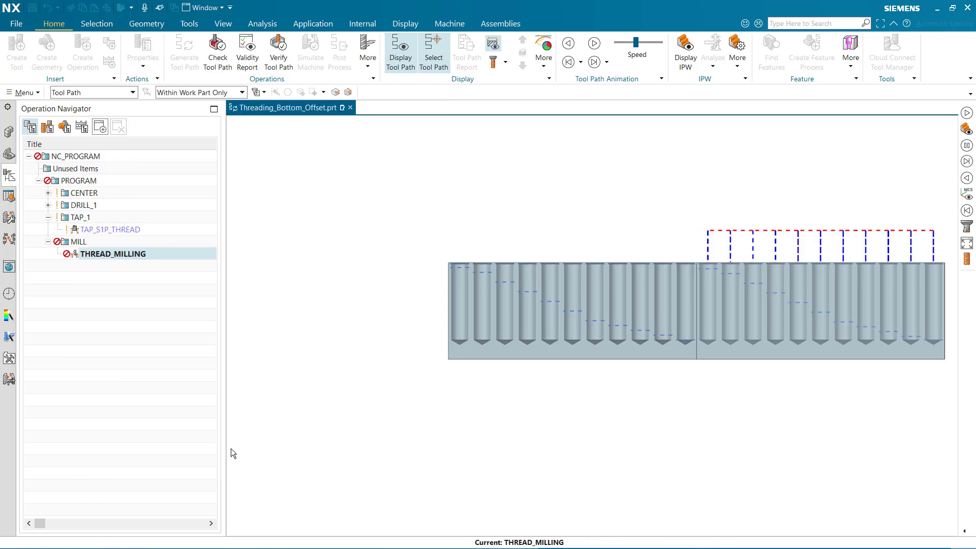
double_click(113, 254)
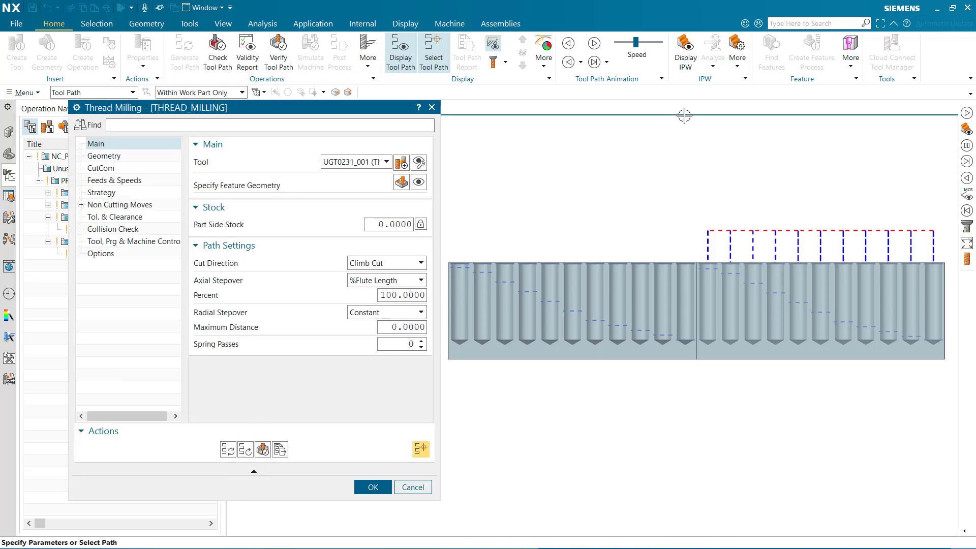
mouse_move(594, 44)
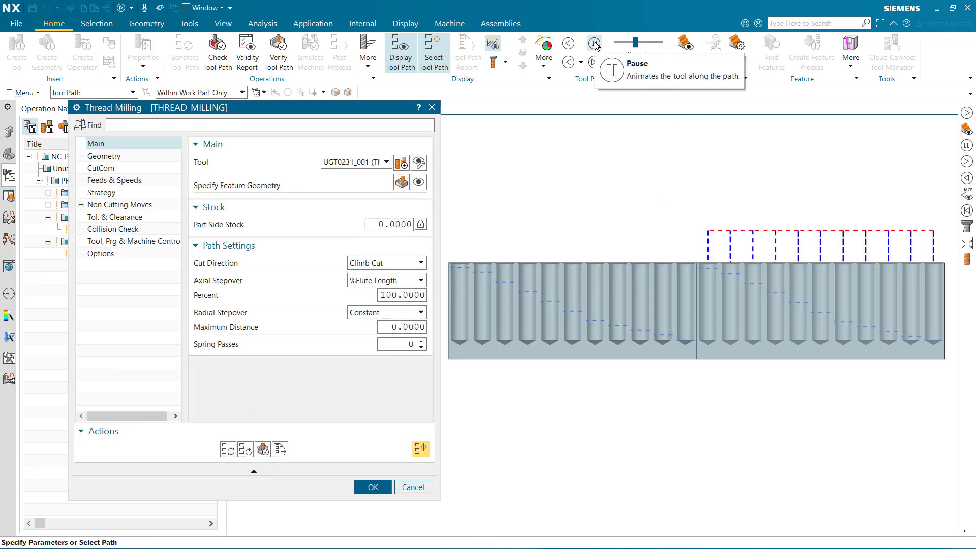